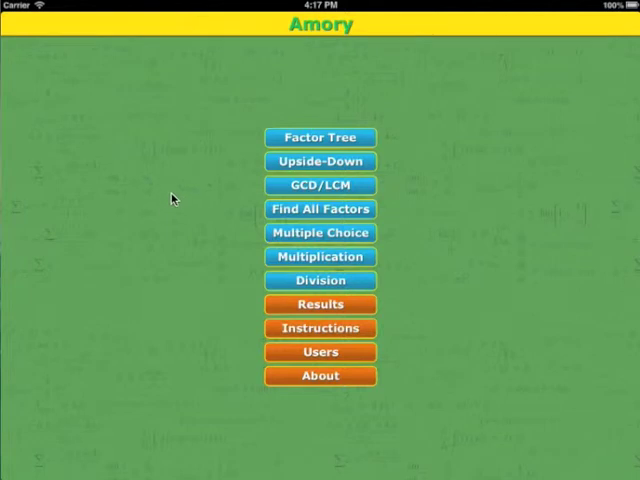
{"action": "mouse_move", "coordinate": [169, 208]}
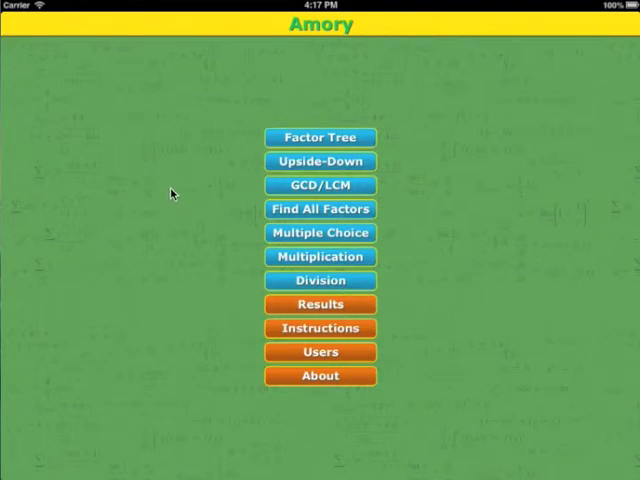
{"action": "mouse_move", "coordinate": [168, 200]}
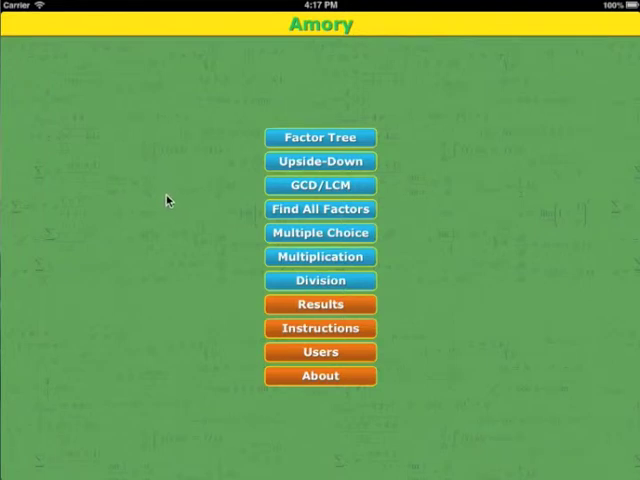
{"action": "mouse_move", "coordinate": [305, 145]}
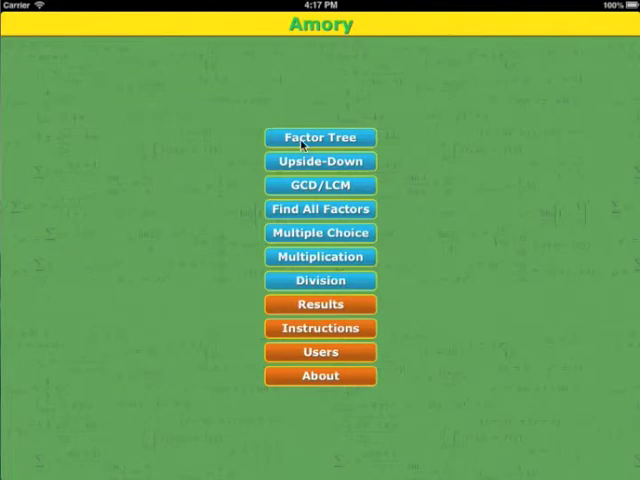
Step: Switch the Factor Tree setting to Divis. 3 Manual
{"action": "left_click", "coordinate": [319, 137]}
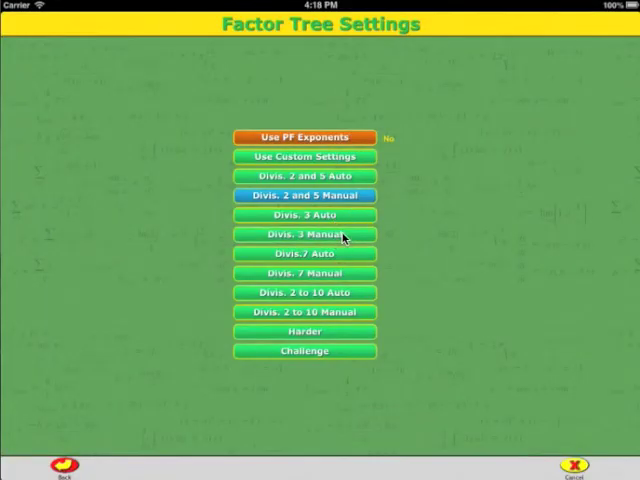
{"action": "left_click", "coordinate": [305, 234]}
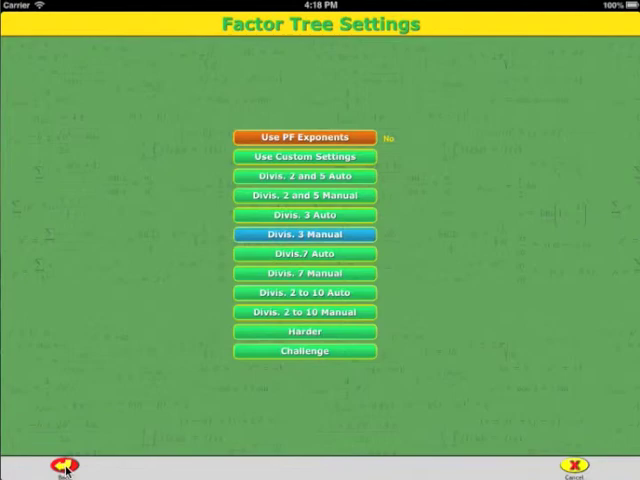
Step: Leave settings and start the level 4 Factor Tree exercise for 72
{"action": "left_click", "coordinate": [63, 470]}
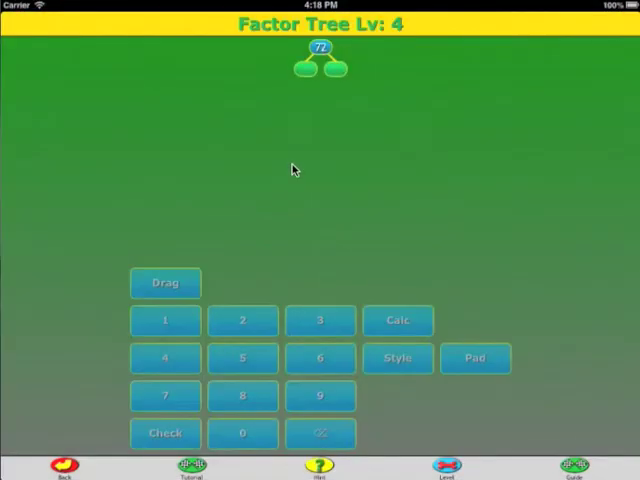
{"action": "mouse_move", "coordinate": [280, 135]}
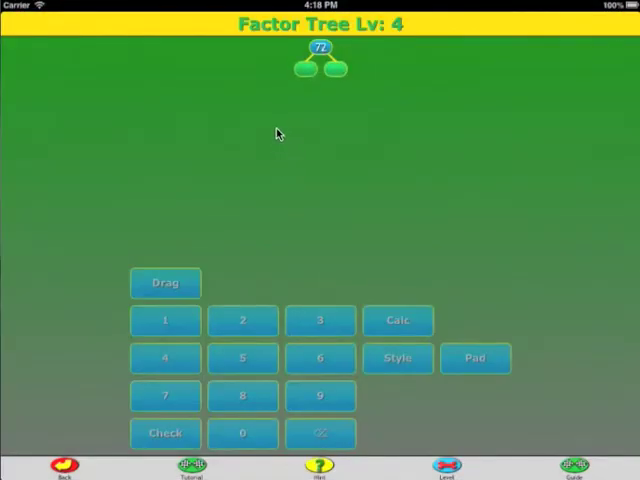
{"action": "mouse_move", "coordinate": [260, 163]}
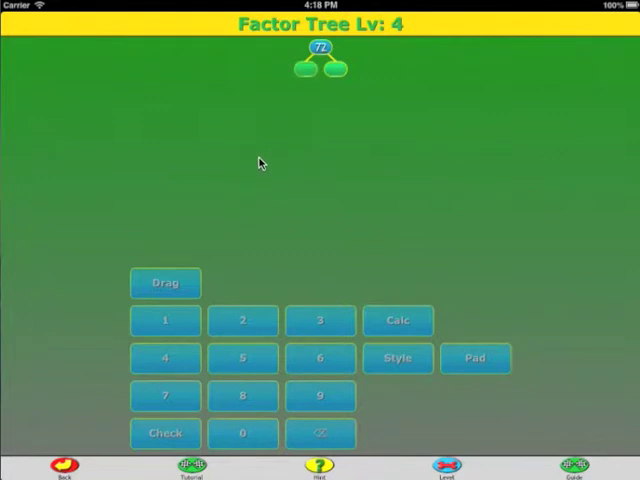
{"action": "mouse_move", "coordinate": [260, 149]}
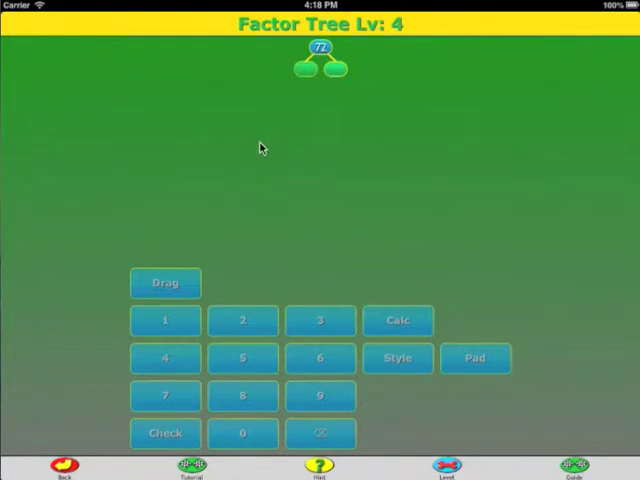
{"action": "mouse_move", "coordinate": [315, 117]}
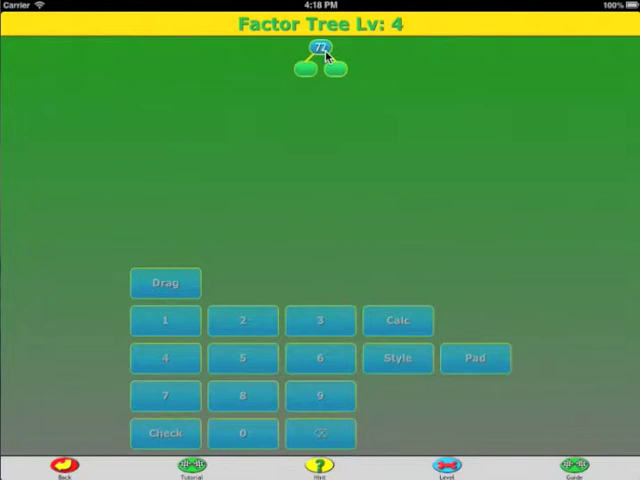
{"action": "mouse_move", "coordinate": [253, 138]}
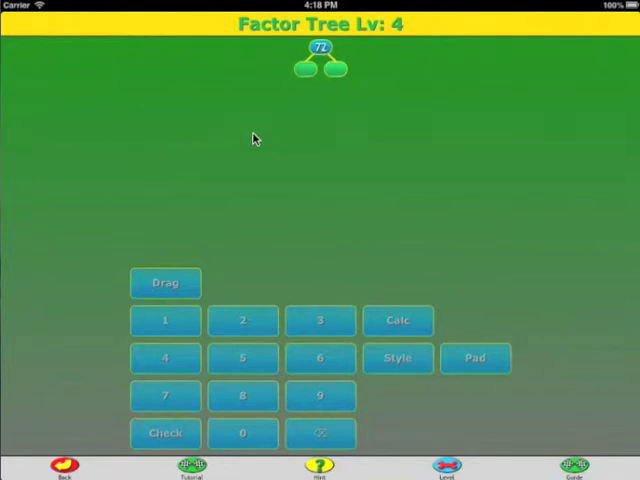
{"action": "mouse_move", "coordinate": [251, 131]}
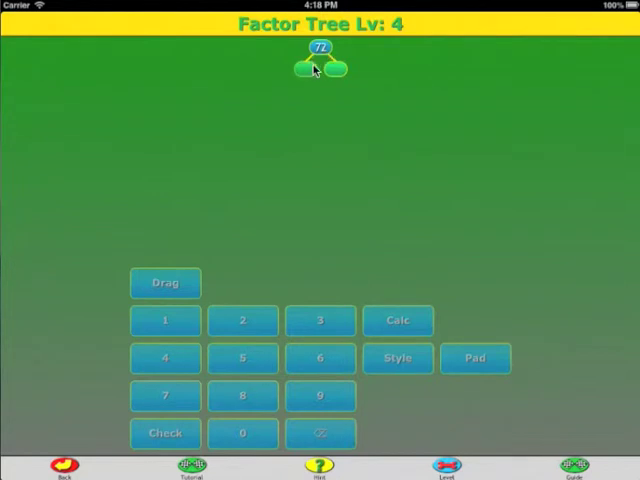
{"action": "mouse_move", "coordinate": [252, 168]}
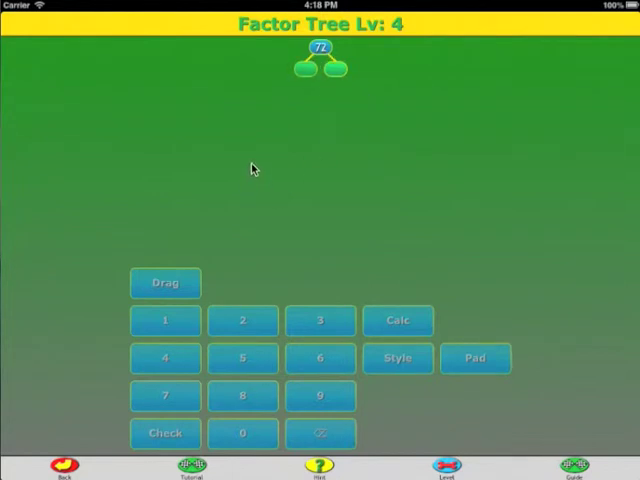
{"action": "mouse_move", "coordinate": [278, 285]}
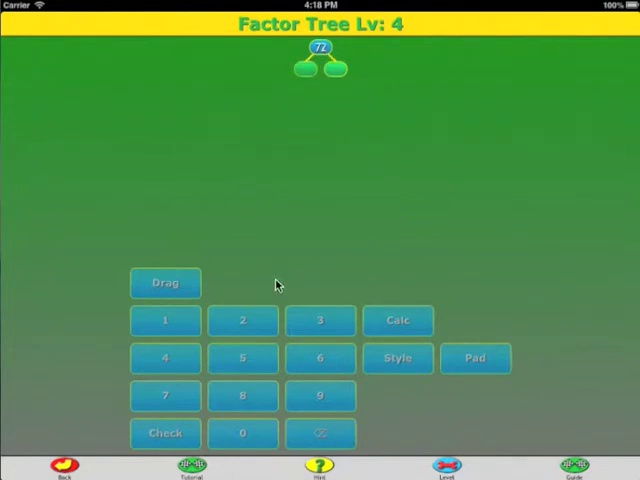
{"action": "mouse_move", "coordinate": [320, 358]}
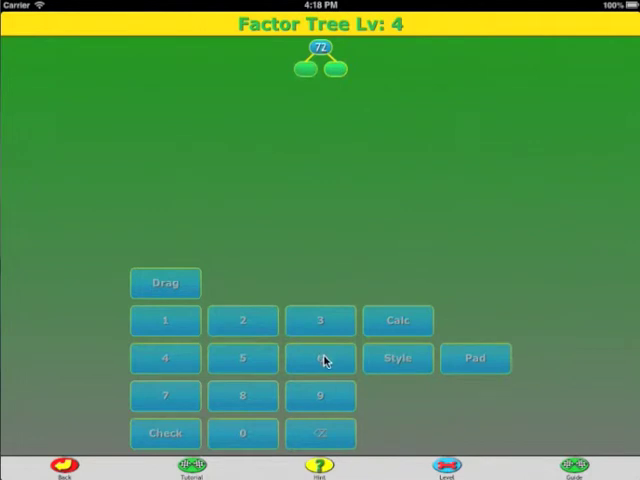
Step: Split 72 into 6 and 12, 6 into 2 and 3, 12 into 3 and 4, then begin splitting 4 with 2
{"action": "left_click", "coordinate": [319, 358]}
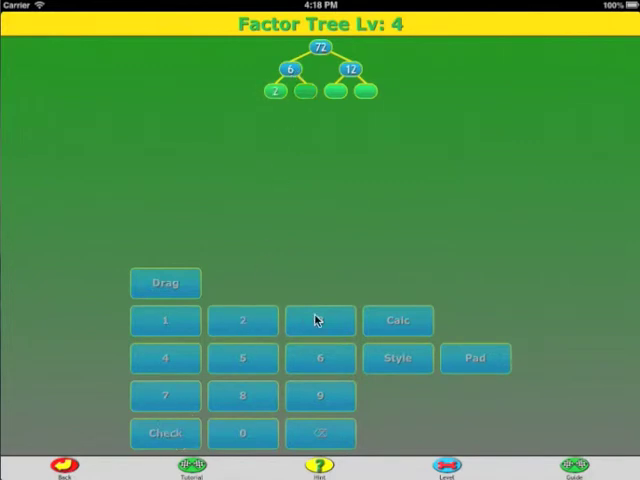
{"action": "left_click", "coordinate": [320, 321]}
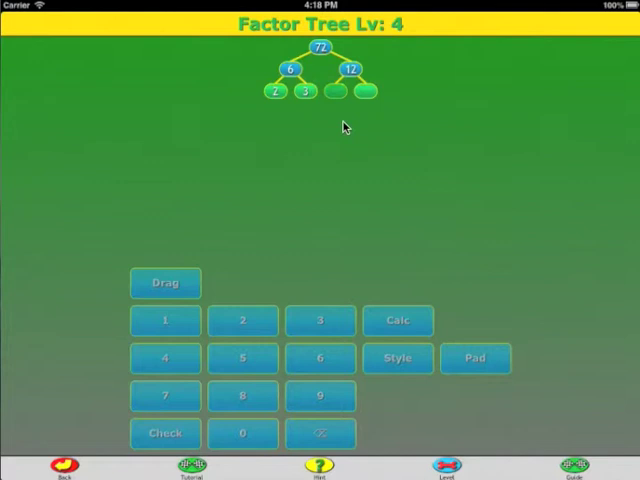
{"action": "mouse_move", "coordinate": [338, 103]}
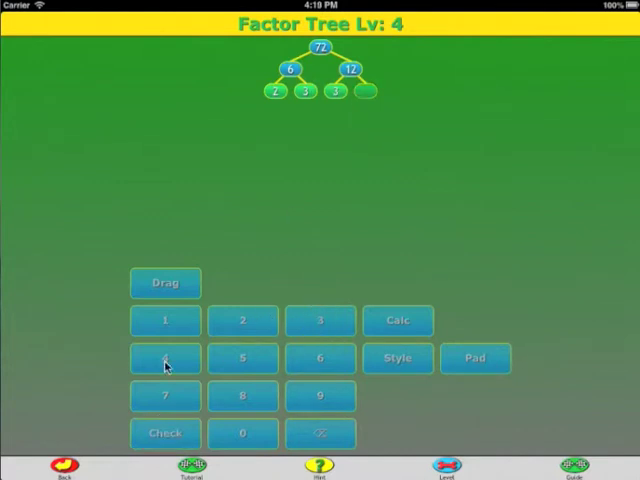
{"action": "left_click", "coordinate": [165, 358]}
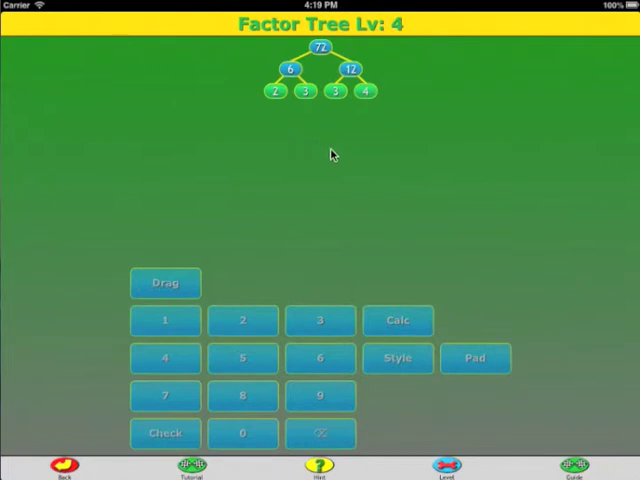
{"action": "mouse_move", "coordinate": [360, 112]}
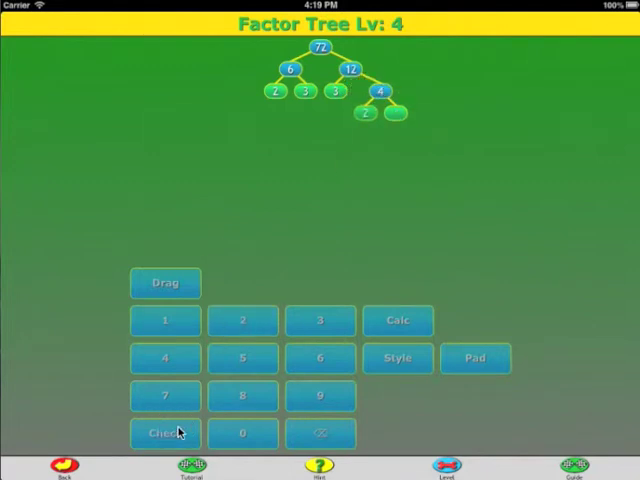
{"action": "left_click", "coordinate": [165, 433]}
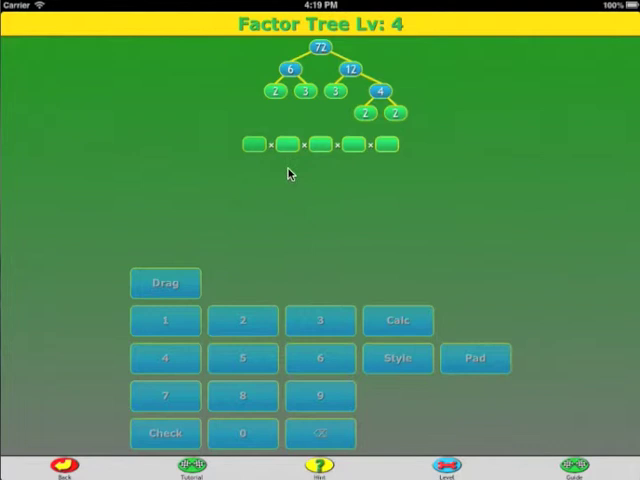
{"action": "mouse_move", "coordinate": [253, 162]}
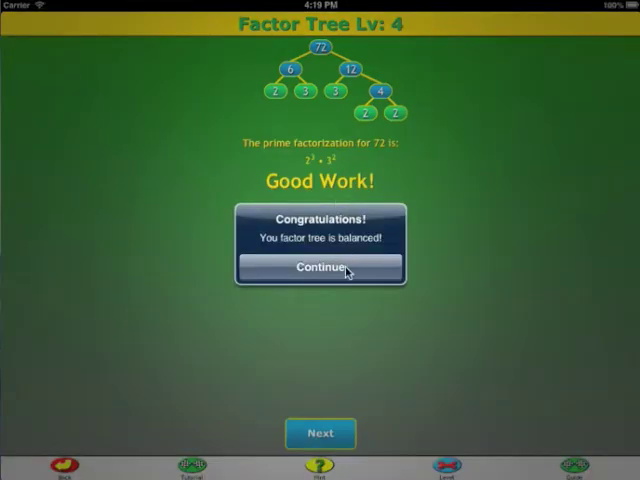
Step: Dismiss the congratulations for 72 = 2³·3² and advance to the 108 problem
{"action": "left_click", "coordinate": [320, 268]}
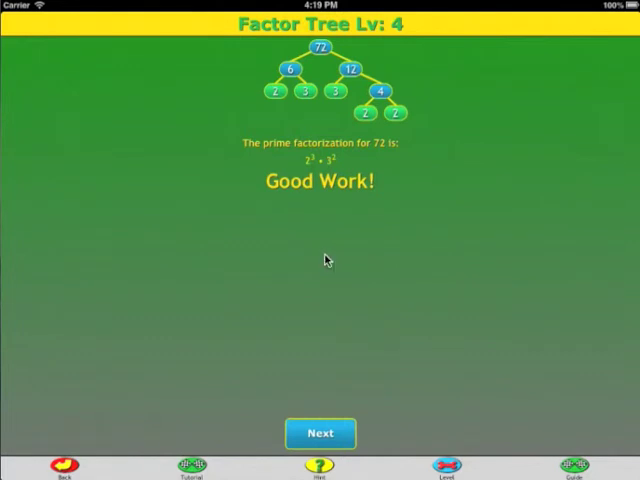
{"action": "left_click", "coordinate": [320, 433]}
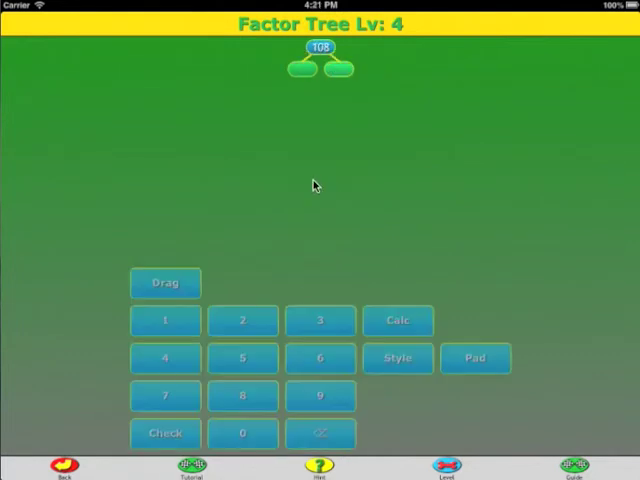
{"action": "mouse_move", "coordinate": [323, 162]}
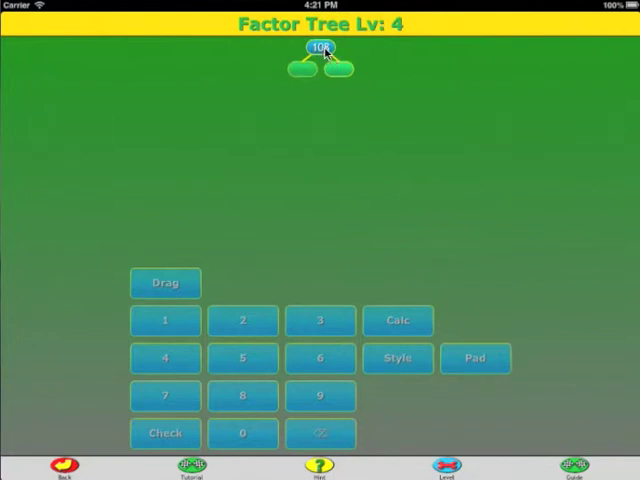
{"action": "mouse_move", "coordinate": [365, 177]}
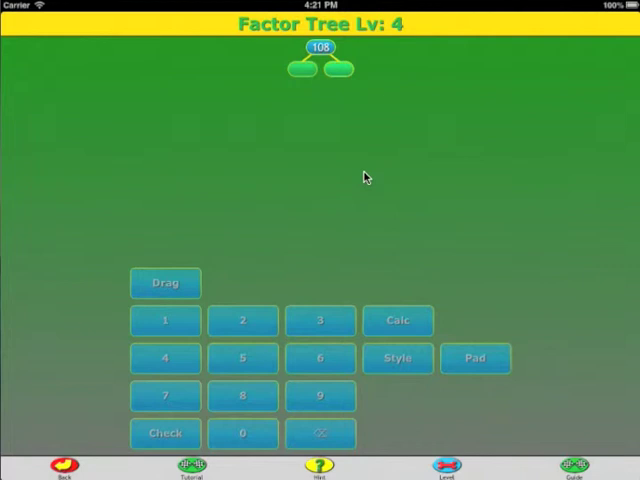
{"action": "mouse_move", "coordinate": [280, 162]}
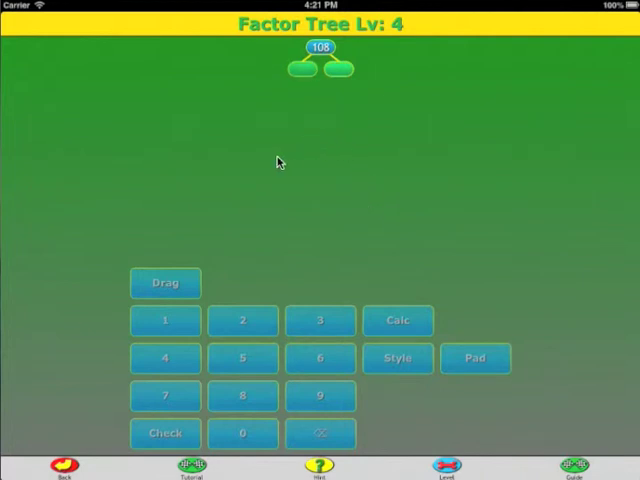
{"action": "mouse_move", "coordinate": [244, 122]}
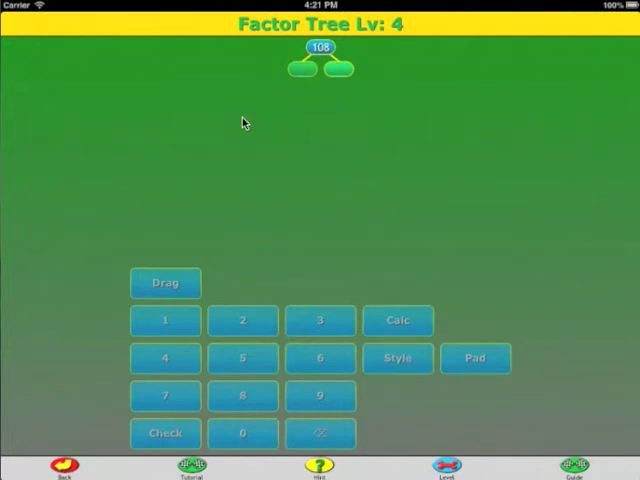
{"action": "mouse_move", "coordinate": [295, 140]}
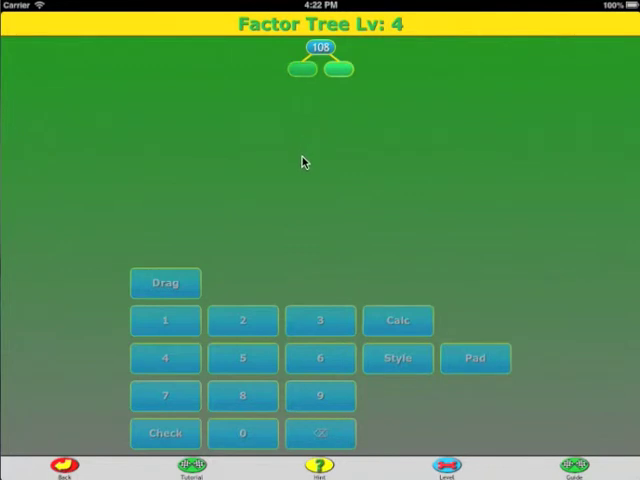
{"action": "mouse_move", "coordinate": [307, 157]}
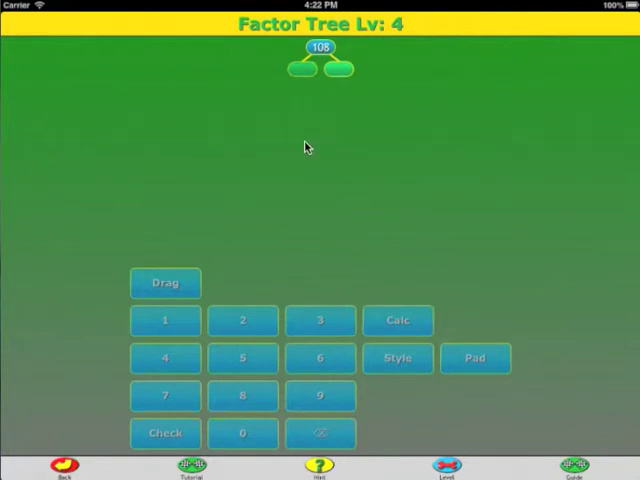
{"action": "mouse_move", "coordinate": [256, 233]}
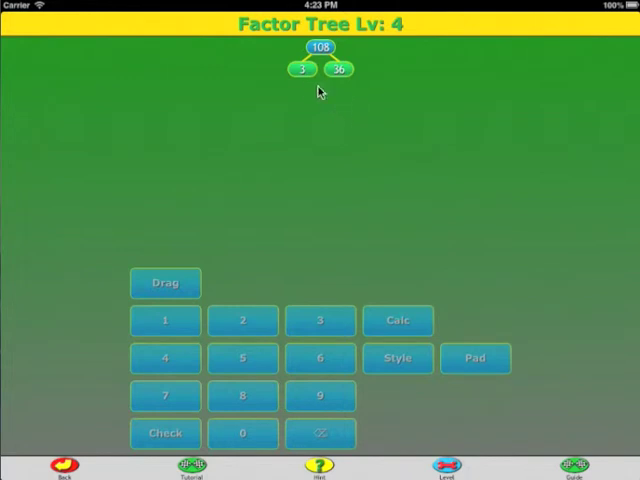
{"action": "mouse_move", "coordinate": [308, 82]}
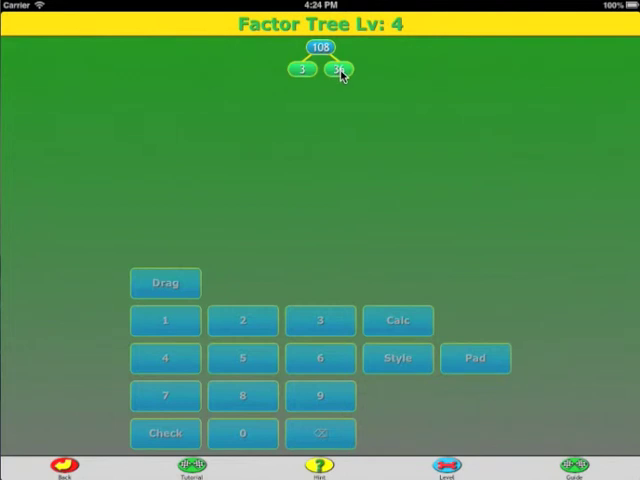
Step: Split 36 in the 108 tree into 3 and 12
{"action": "left_click", "coordinate": [358, 69]}
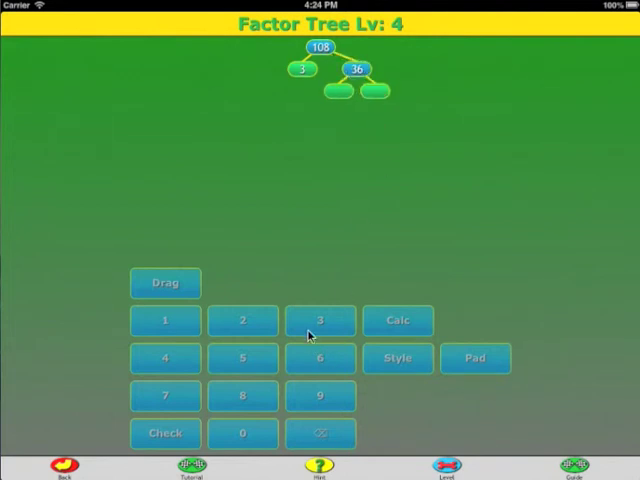
{"action": "left_click", "coordinate": [318, 320]}
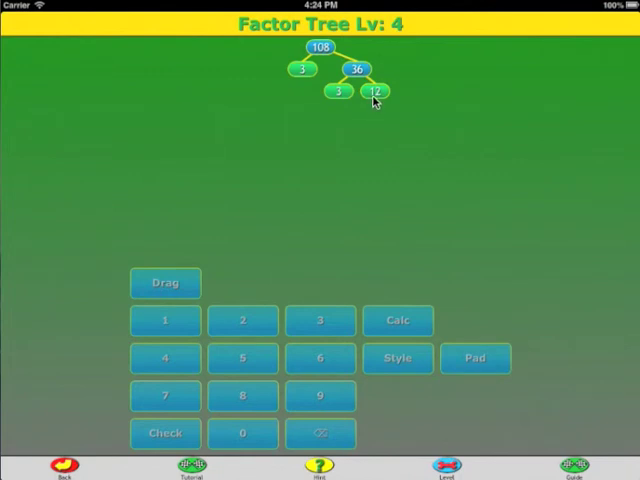
{"action": "mouse_move", "coordinate": [392, 98]}
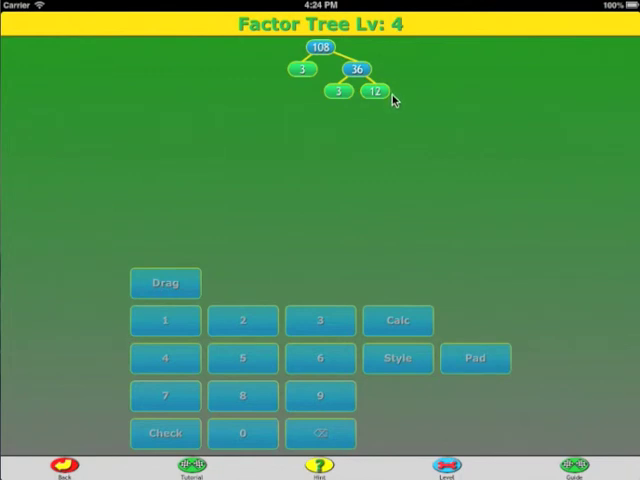
{"action": "mouse_move", "coordinate": [380, 105]}
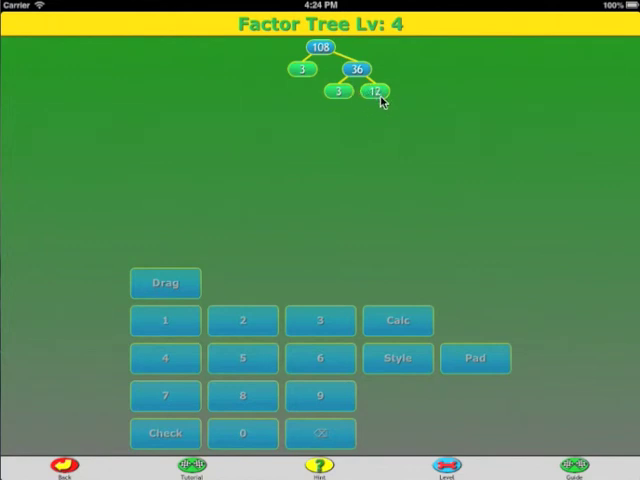
{"action": "mouse_move", "coordinate": [380, 110]}
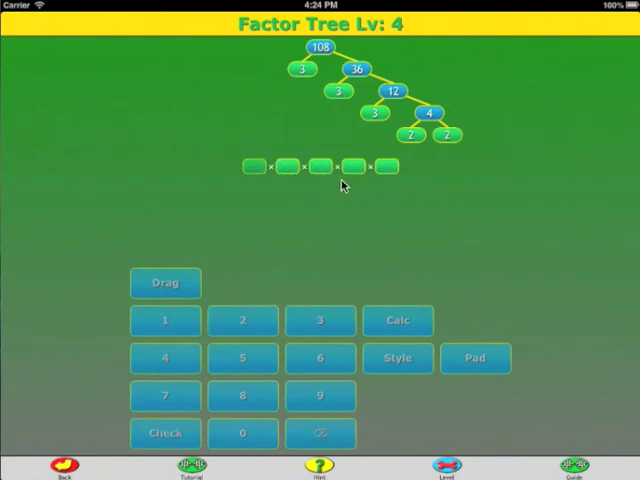
{"action": "mouse_move", "coordinate": [430, 172]}
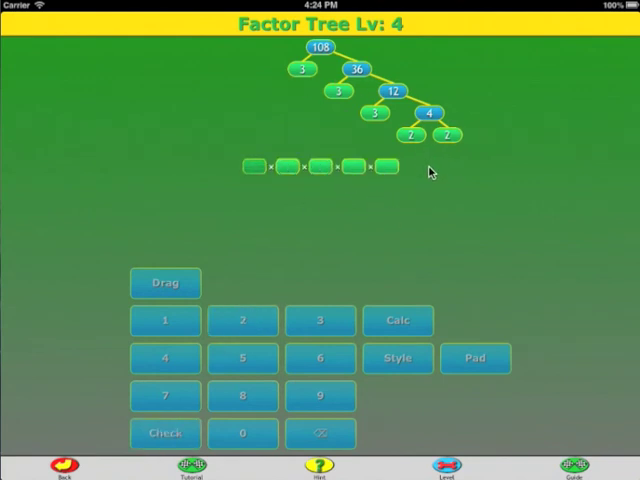
{"action": "mouse_move", "coordinate": [388, 133]}
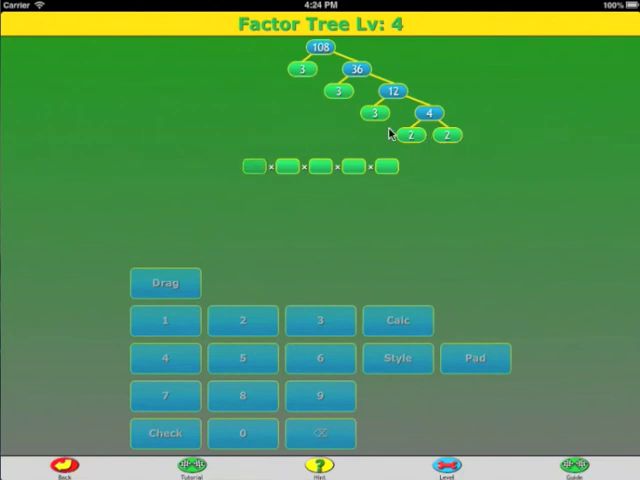
Step: Enter 108's prime factors 2, 2, 3, 3, 3 and check them
{"action": "left_click", "coordinate": [241, 321]}
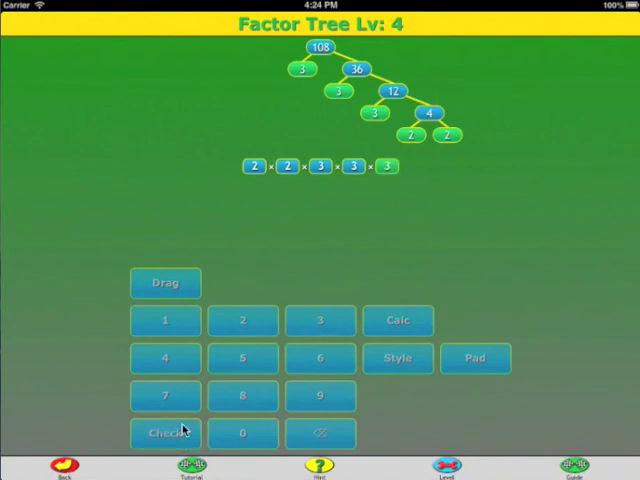
{"action": "left_click", "coordinate": [164, 434]}
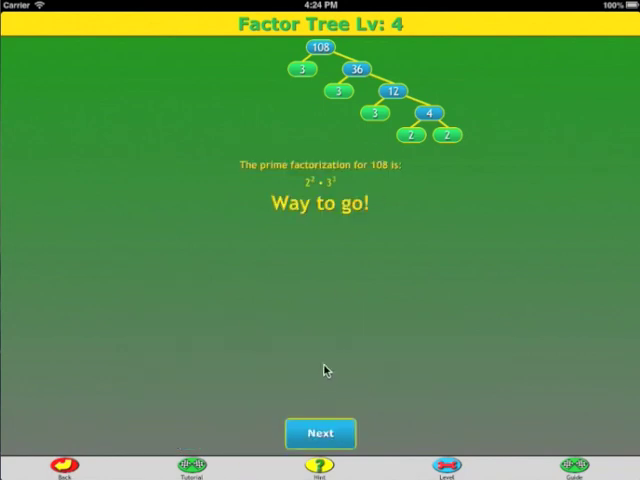